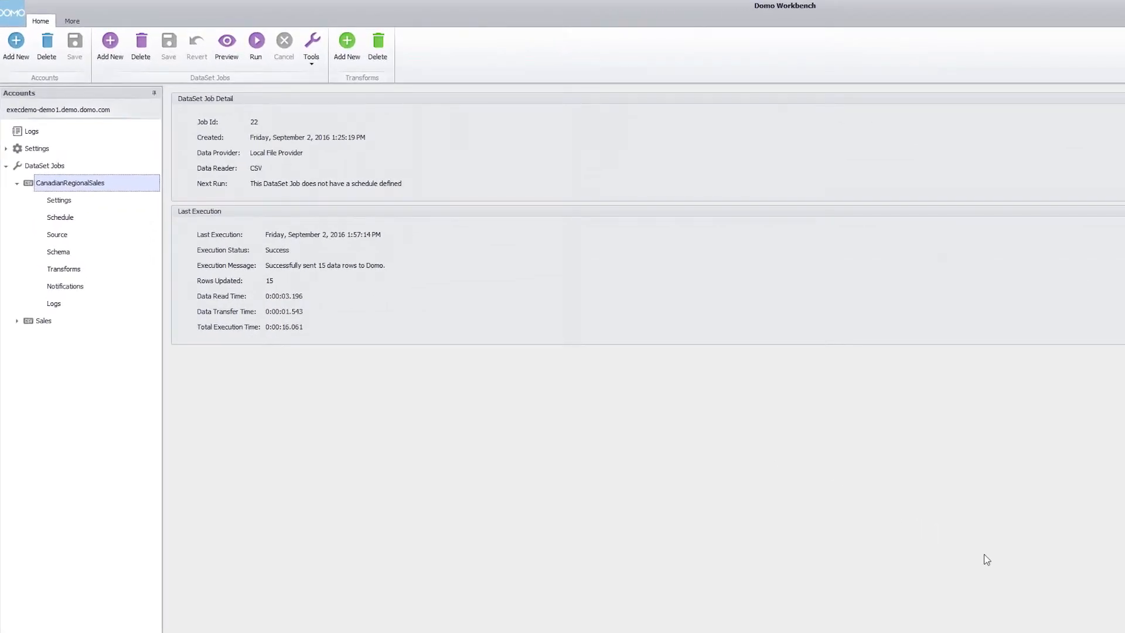
{"action": "mouse_move", "coordinate": [152, 246]}
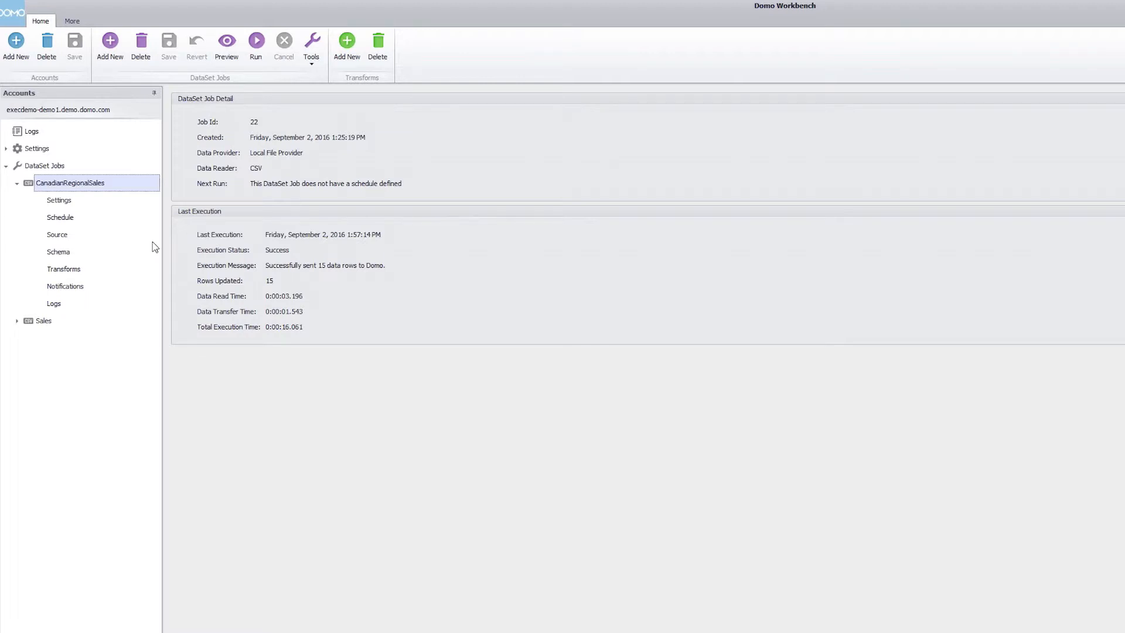
{"action": "mouse_move", "coordinate": [73, 291]}
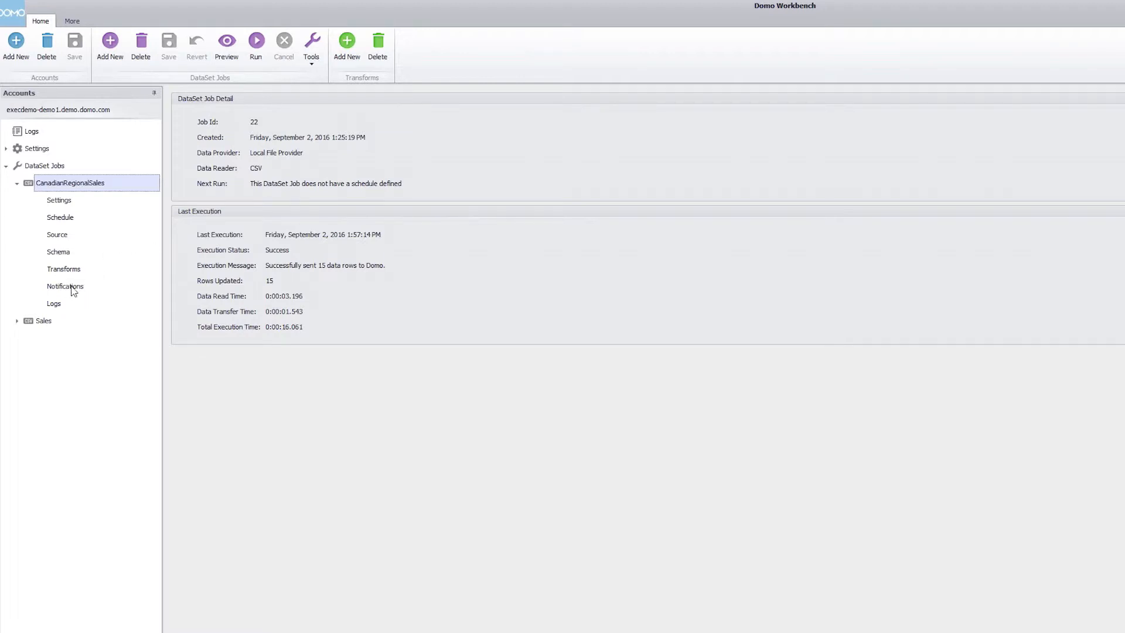
Step: Open Notifications for the CanadianRegionalSales DataSet job in the Accounts tree
{"action": "left_click", "coordinate": [64, 286]}
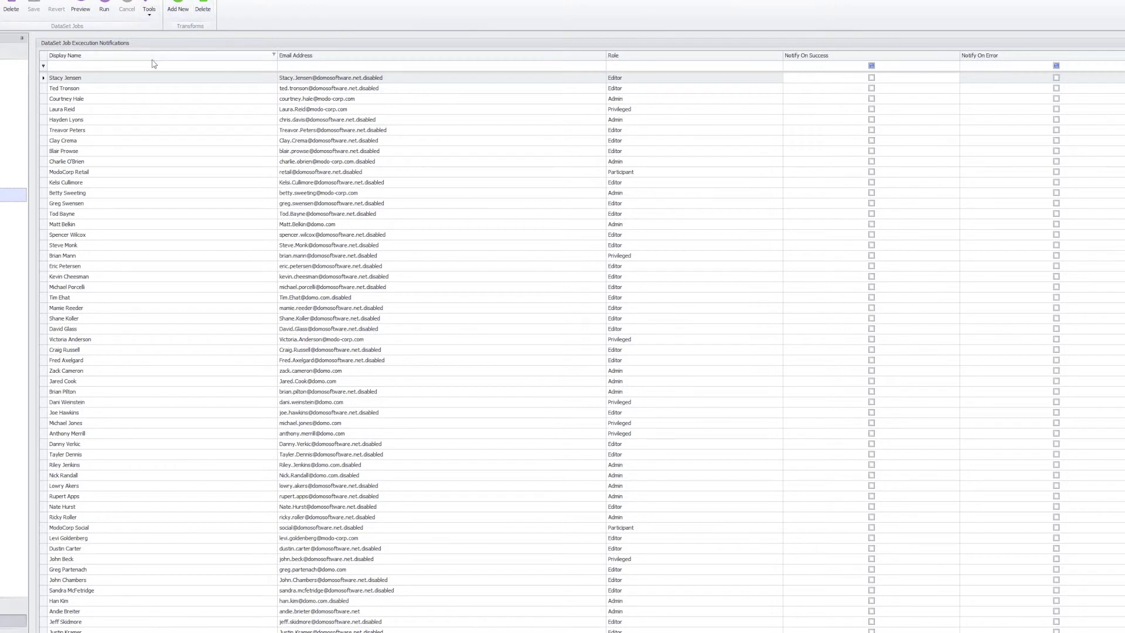
{"action": "left_click", "coordinate": [151, 65]}
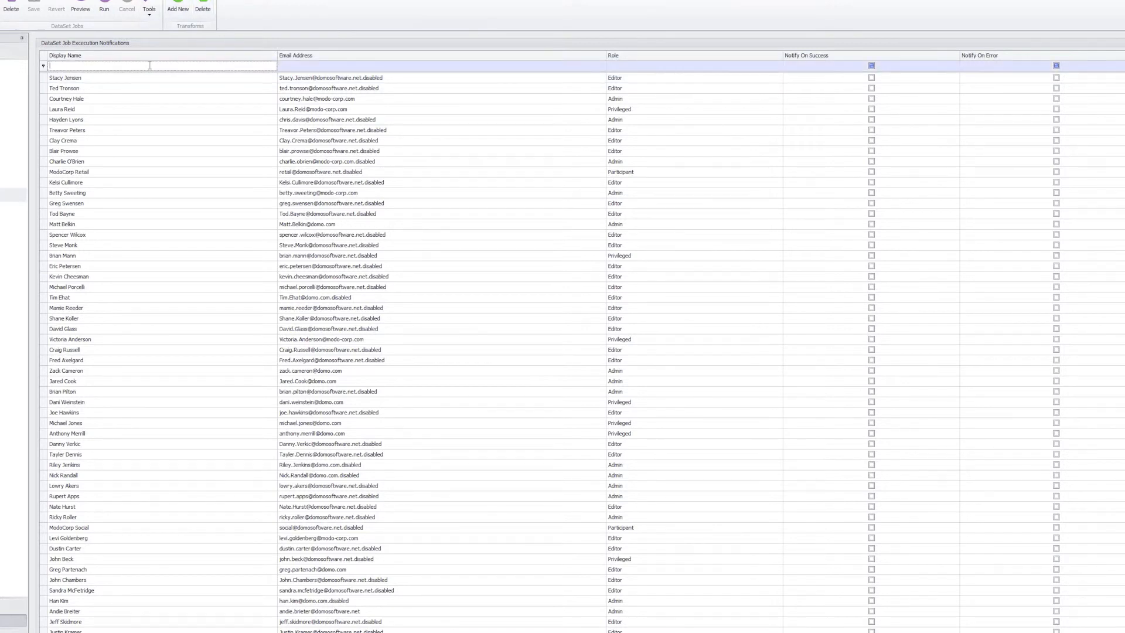
Step: Filter the Display Name column by 'Cam' to show the three Cameron users
{"action": "type", "text": "Cam"}
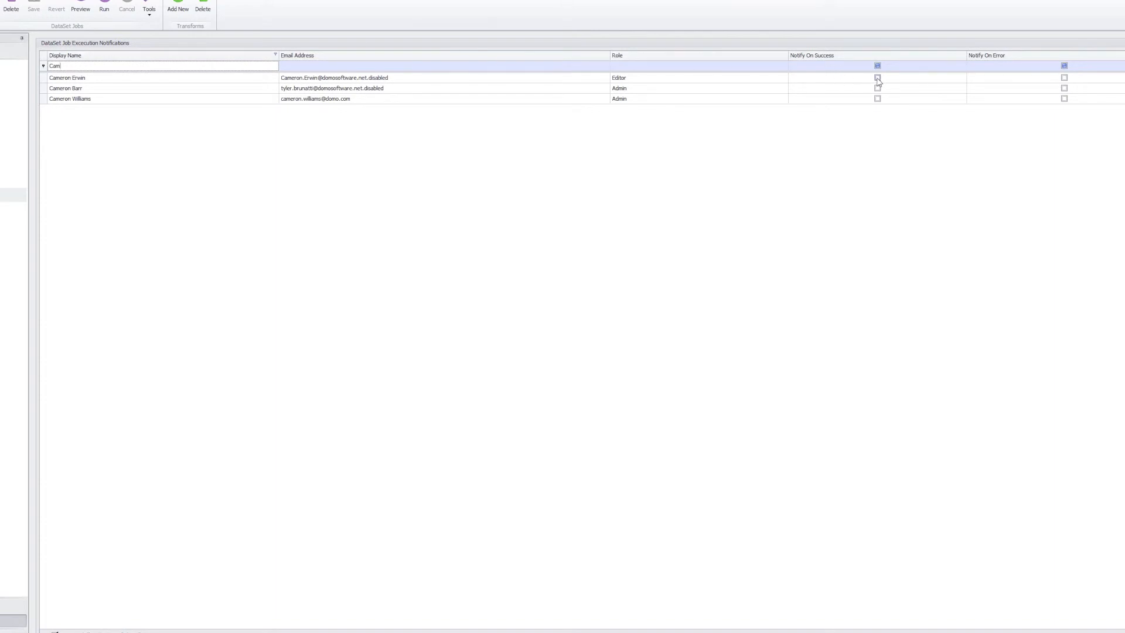
{"action": "left_click", "coordinate": [877, 77]}
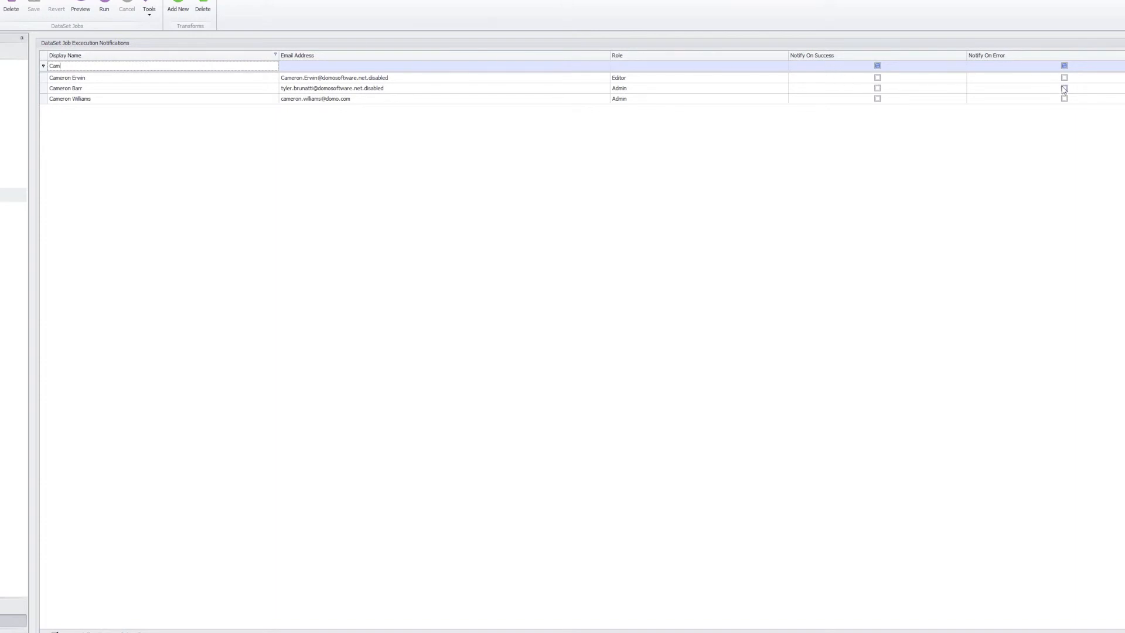
{"action": "mouse_move", "coordinate": [711, 67]}
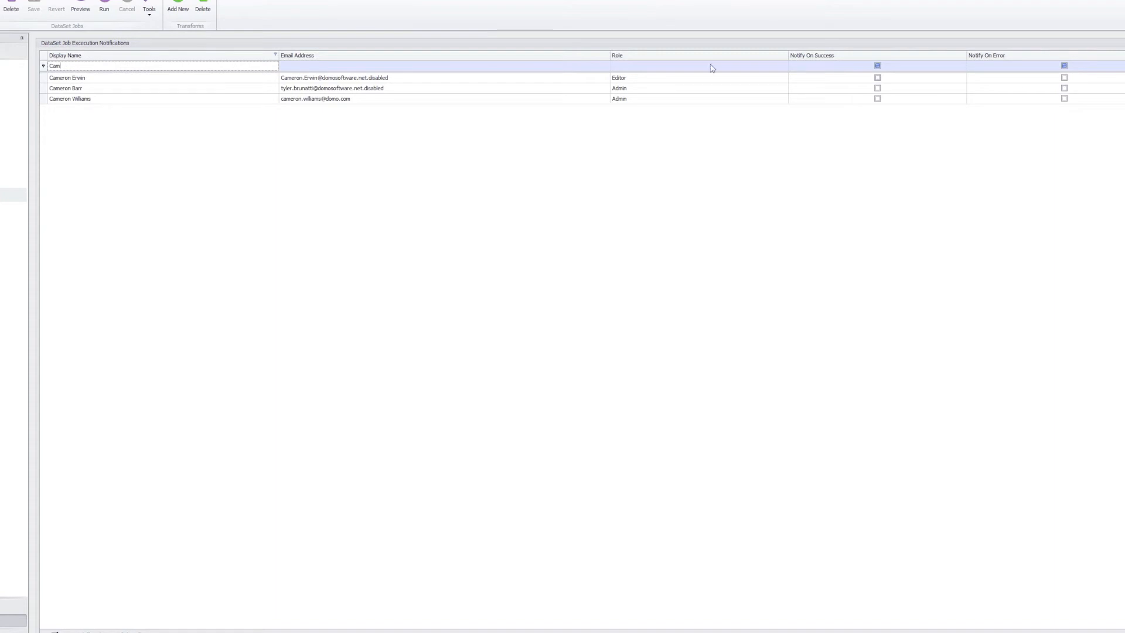